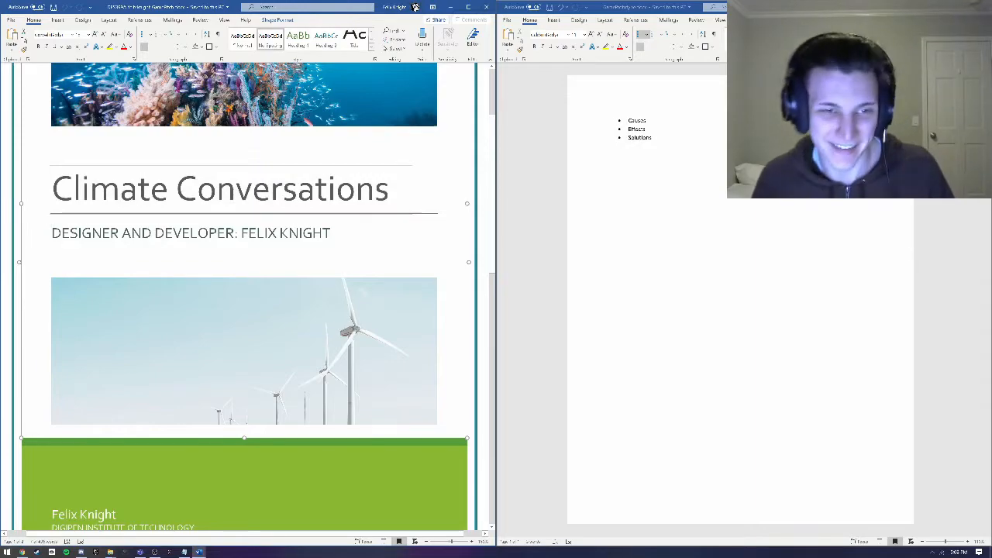
Step: Scroll down through the draft to the Energy by sector notes
scroll(down, 3)
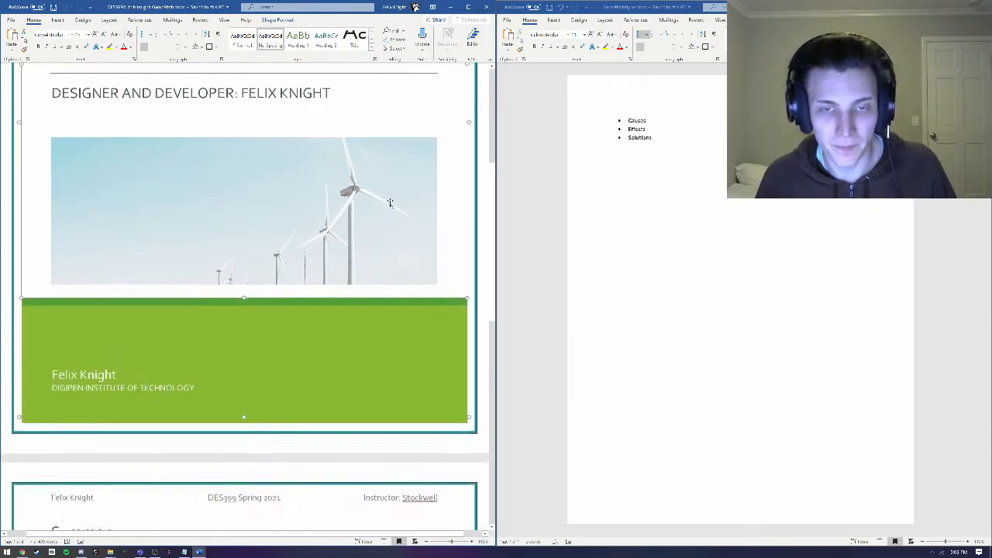
scroll(down, 3)
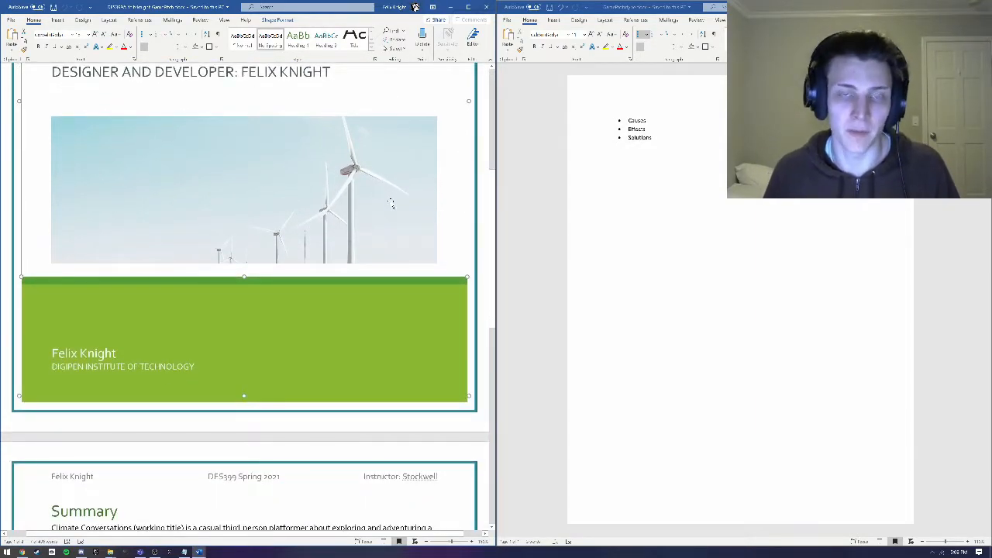
scroll(down, 3)
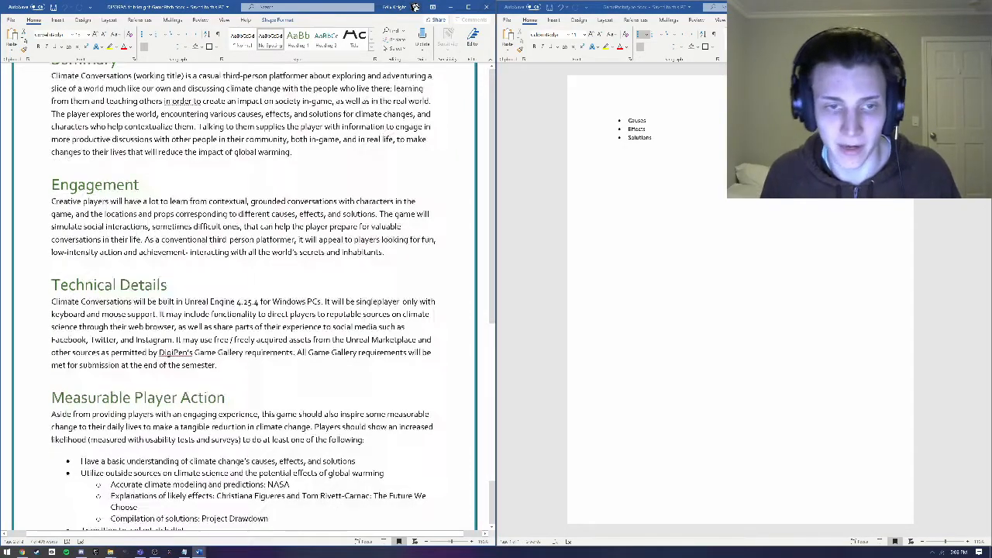
scroll(down, 3)
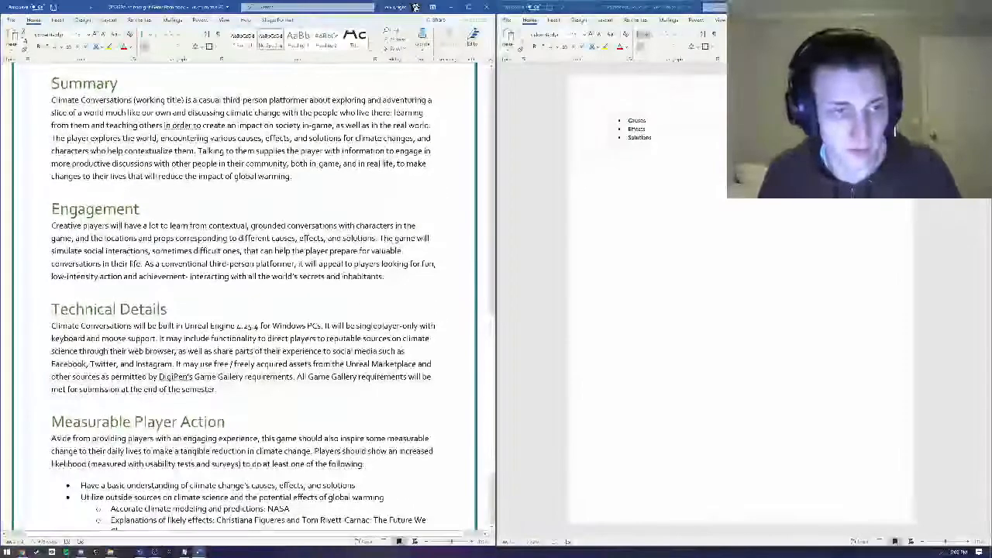
scroll(down, 3)
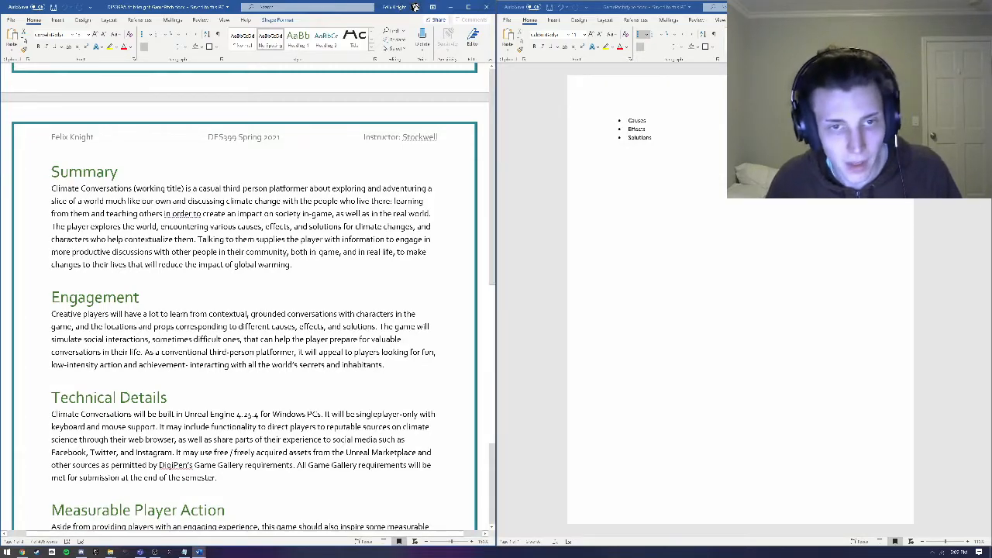
scroll(down, 3)
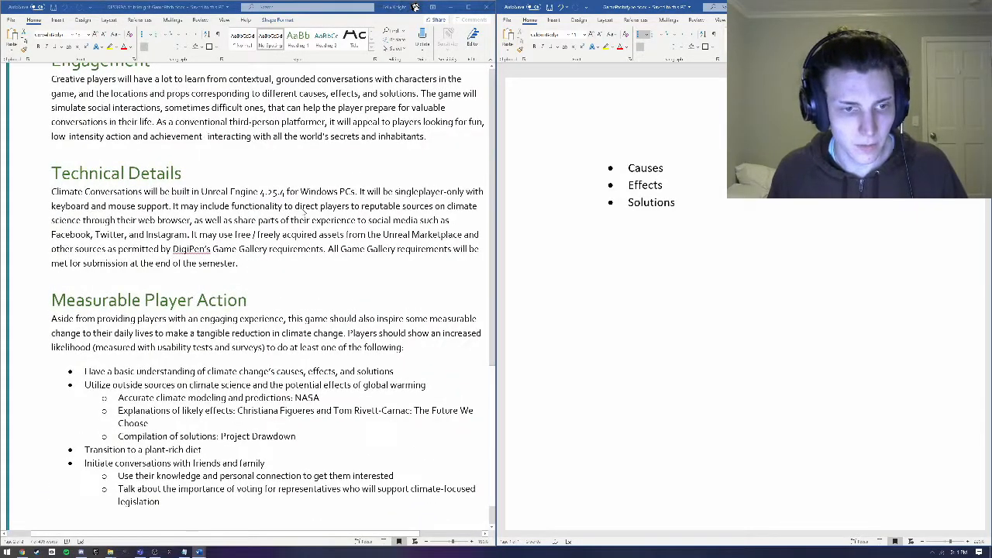
scroll(down, 3)
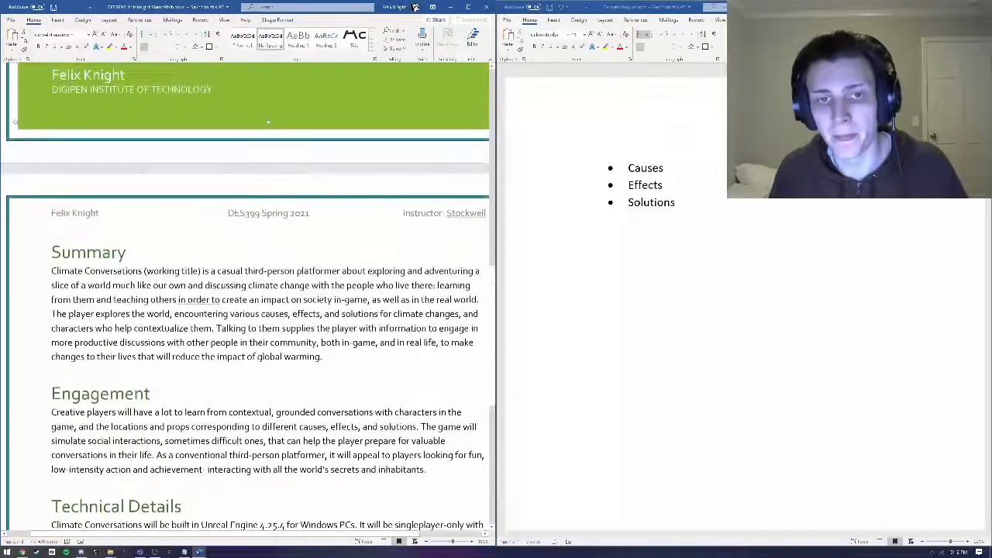
scroll(down, 3)
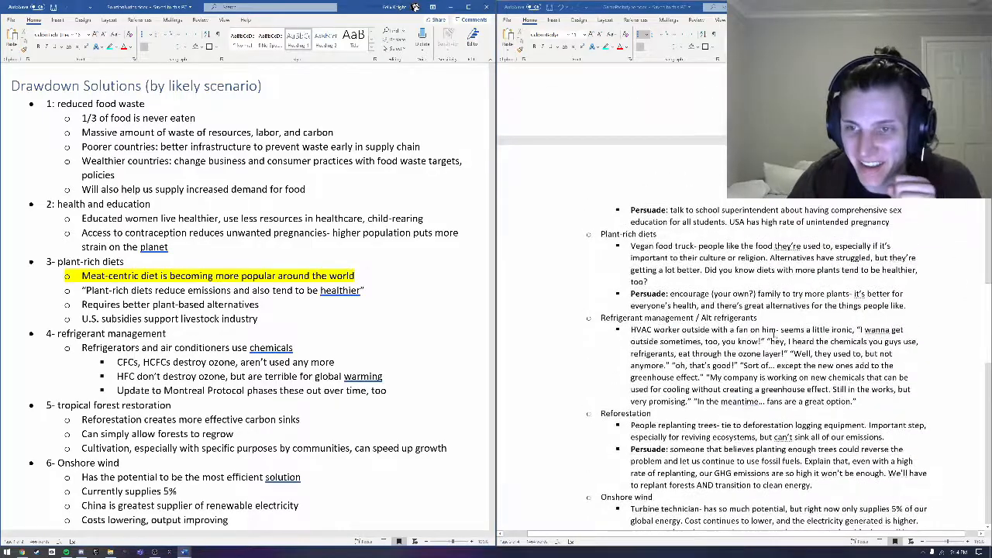
scroll(down, 3)
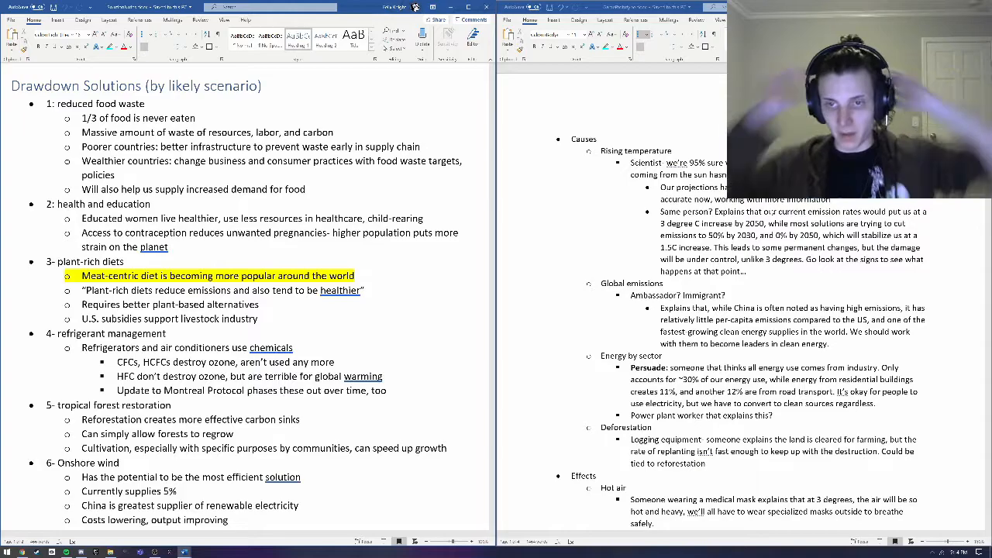
scroll(down, 3)
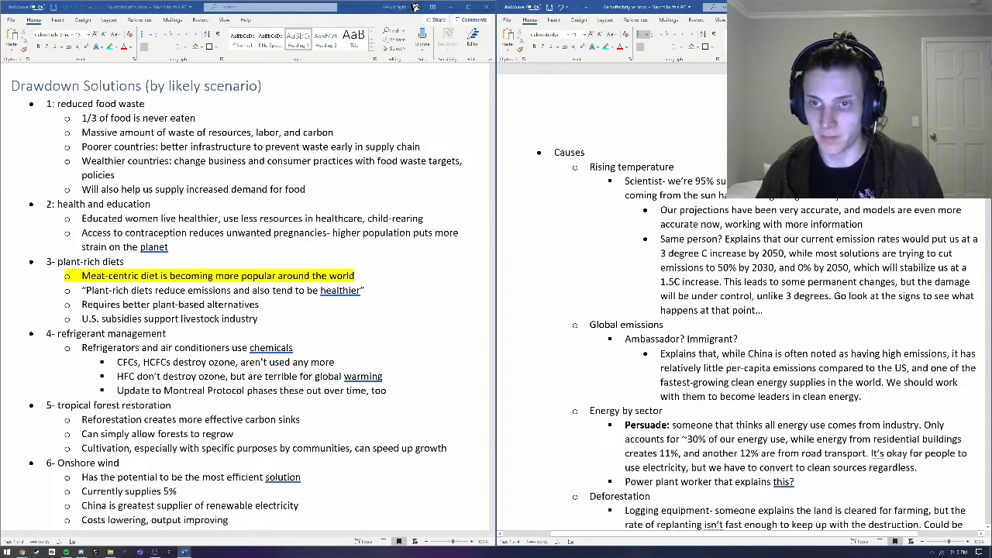
scroll(down, 3)
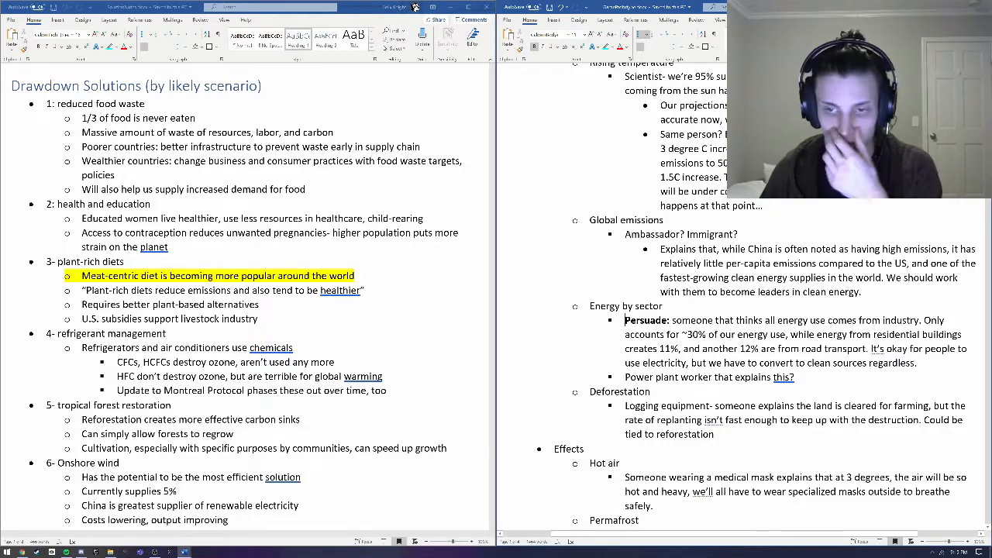
scroll(down, 3)
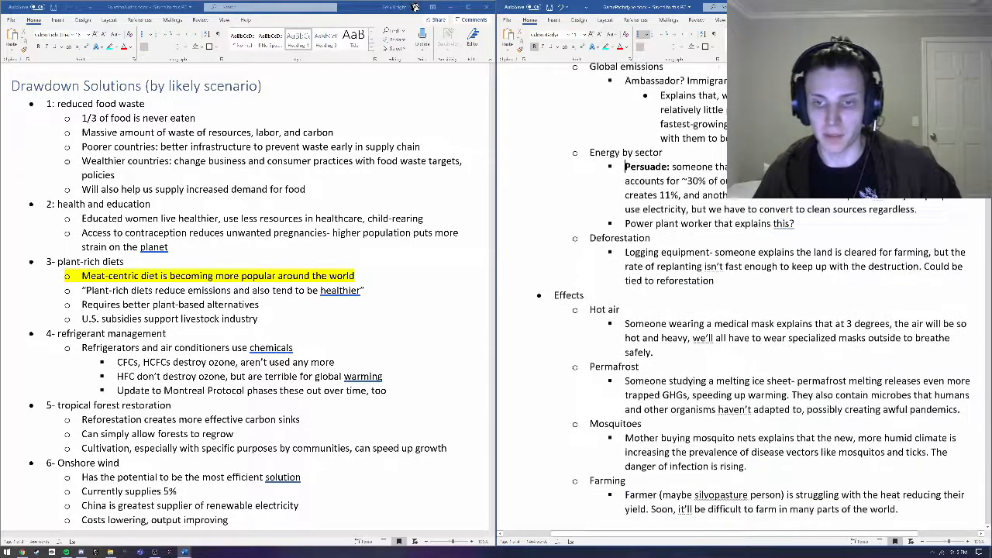
scroll(down, 3)
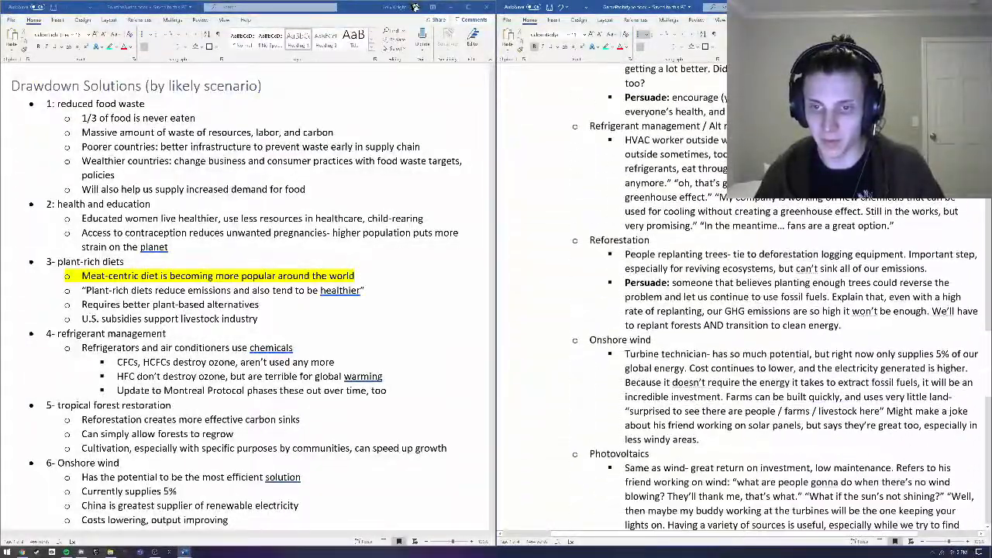
scroll(down, 3)
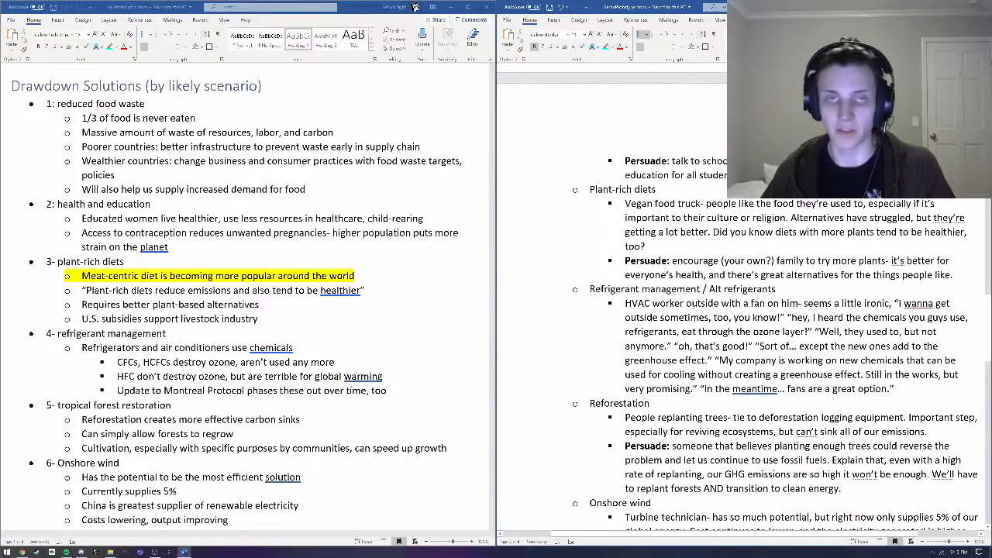
scroll(down, 3)
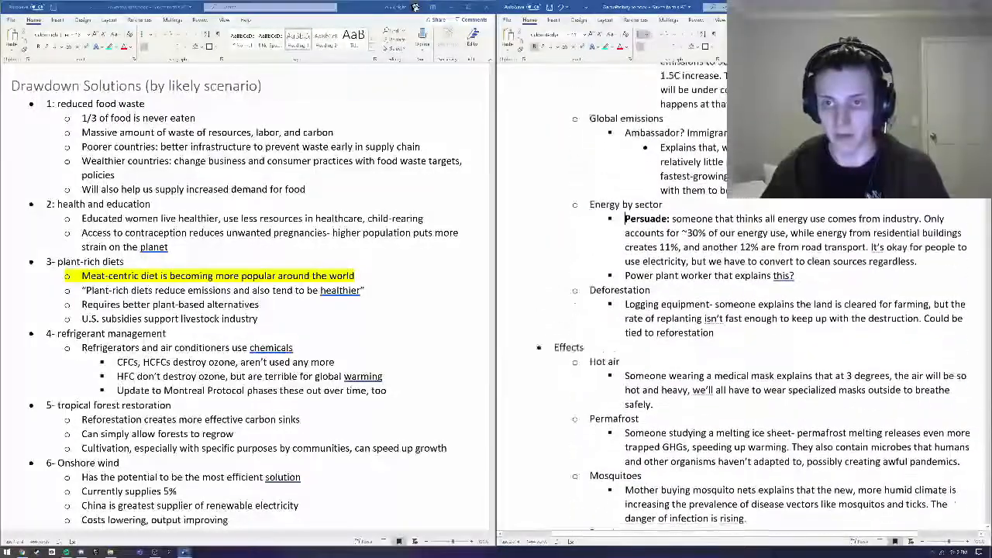
scroll(down, 3)
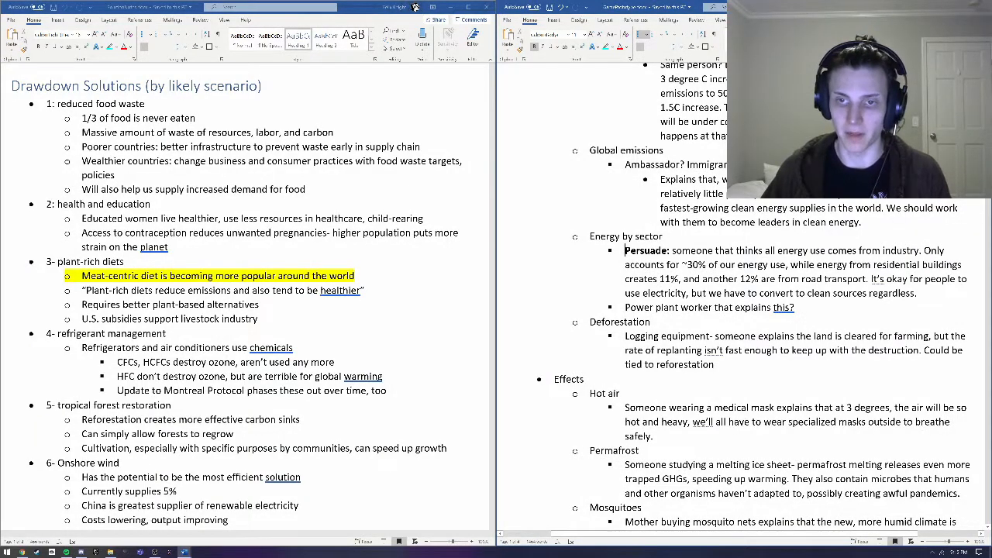
scroll(down, 3)
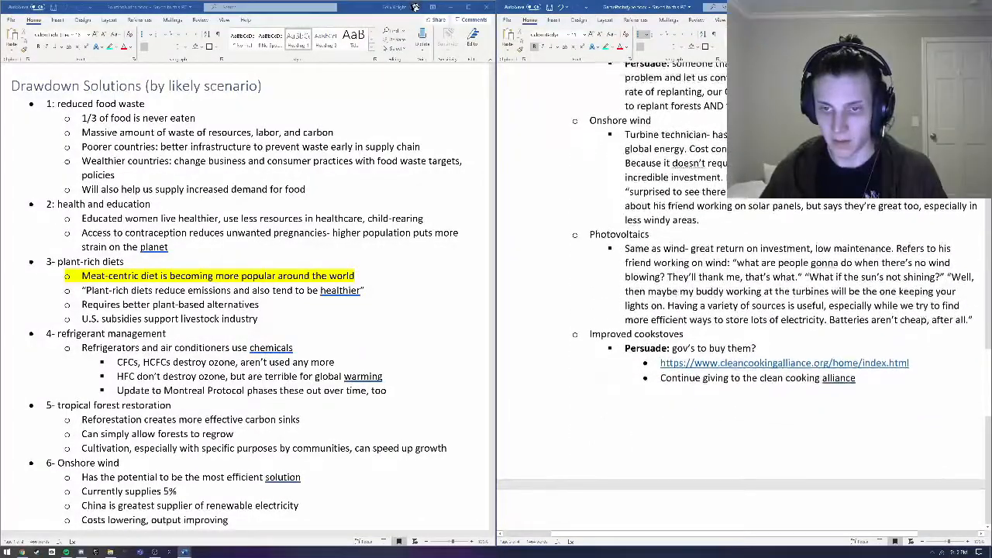
scroll(down, 3)
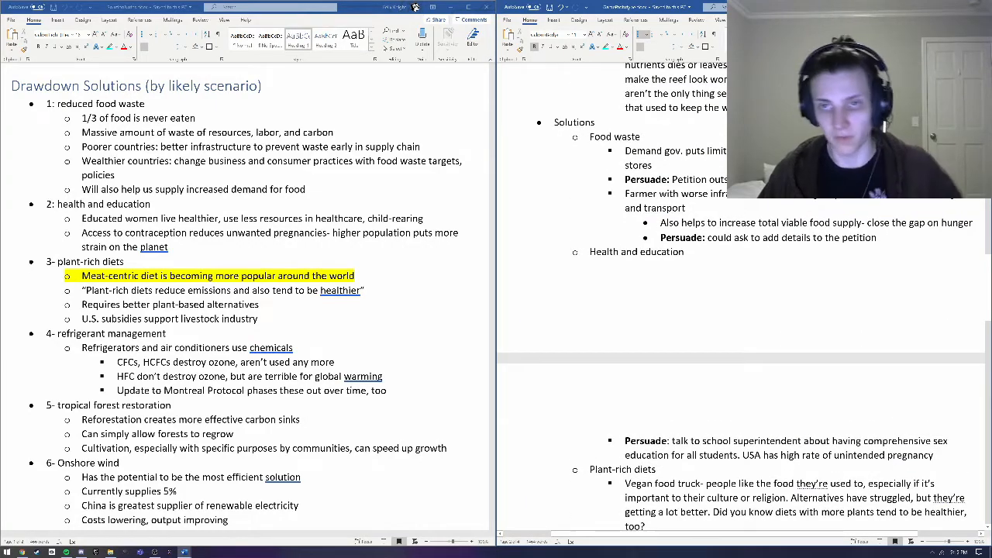
scroll(down, 3)
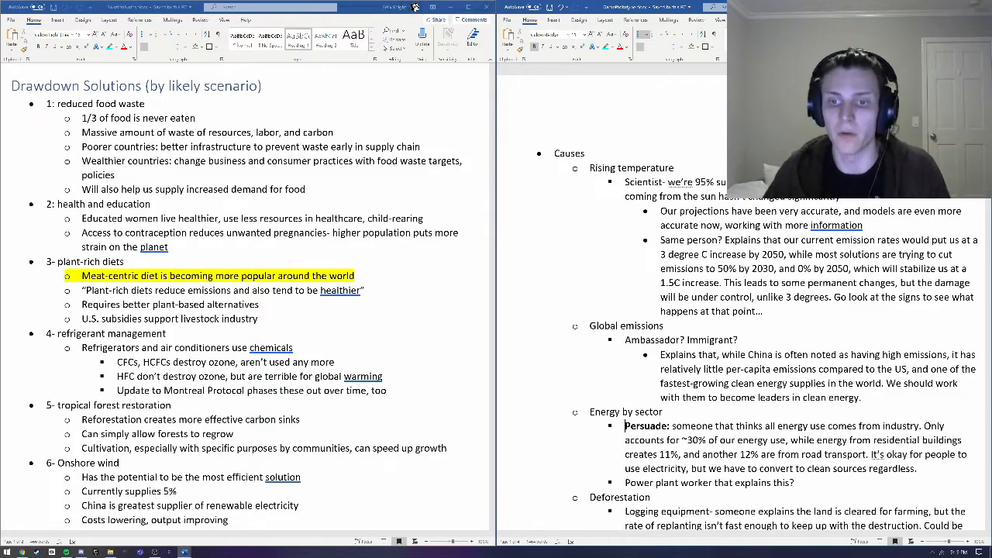
scroll(down, 3)
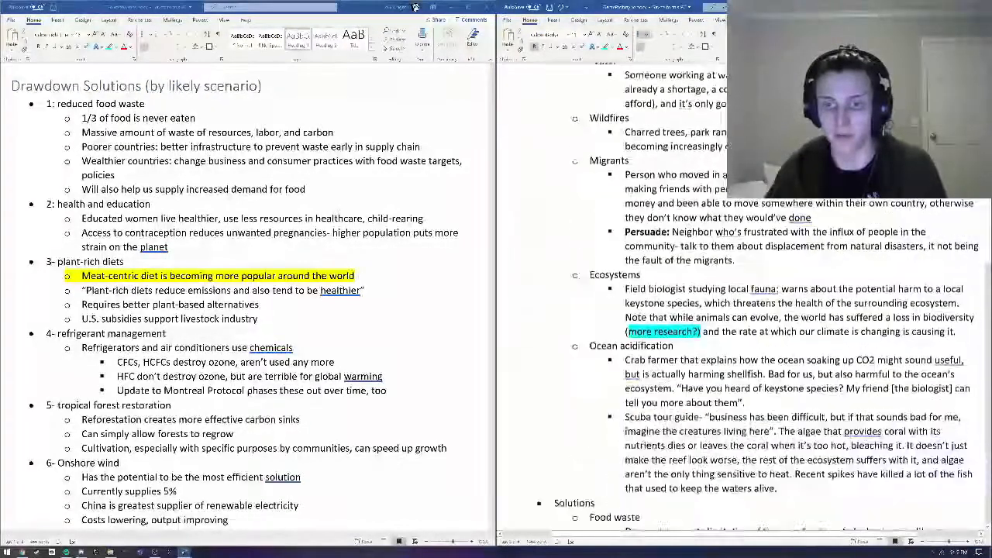
scroll(down, 3)
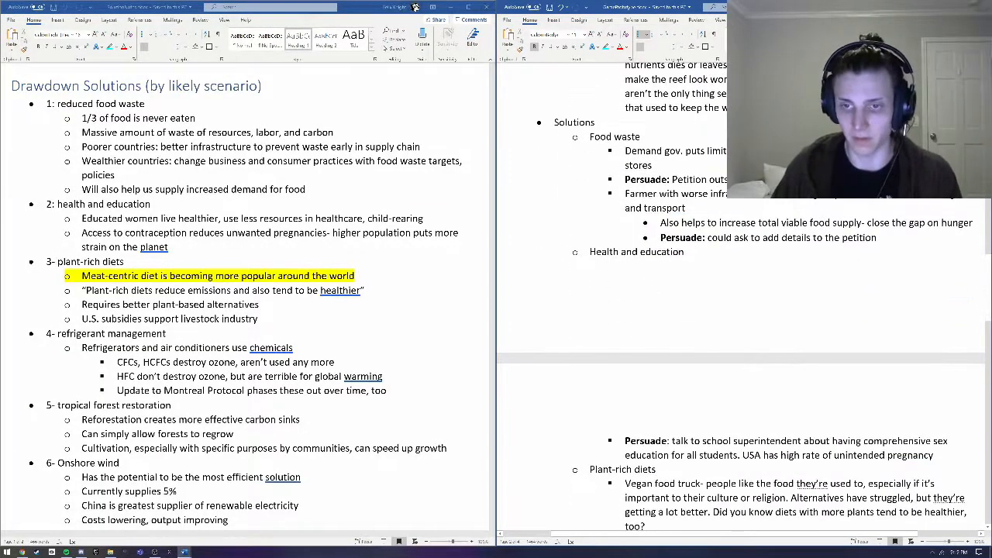
scroll(down, 3)
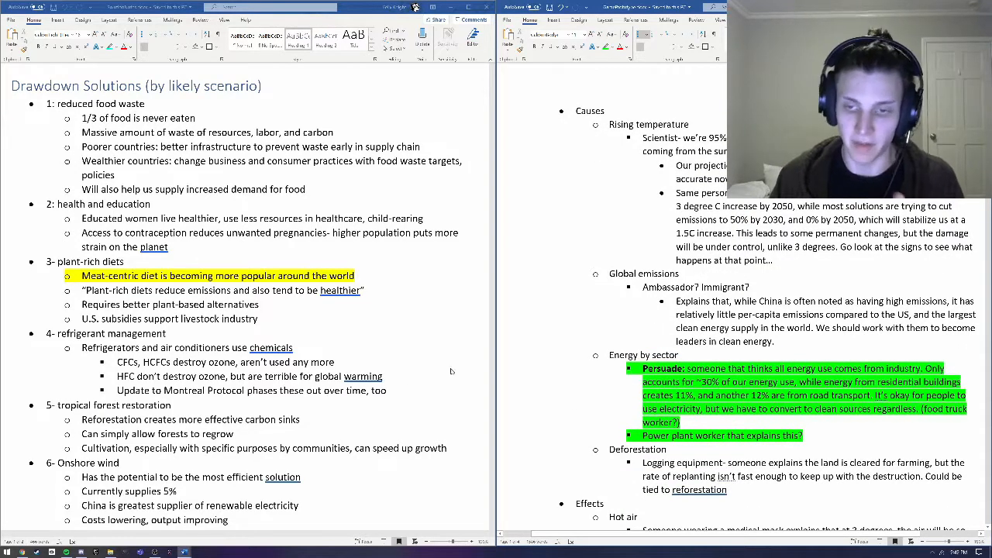
scroll(down, 3)
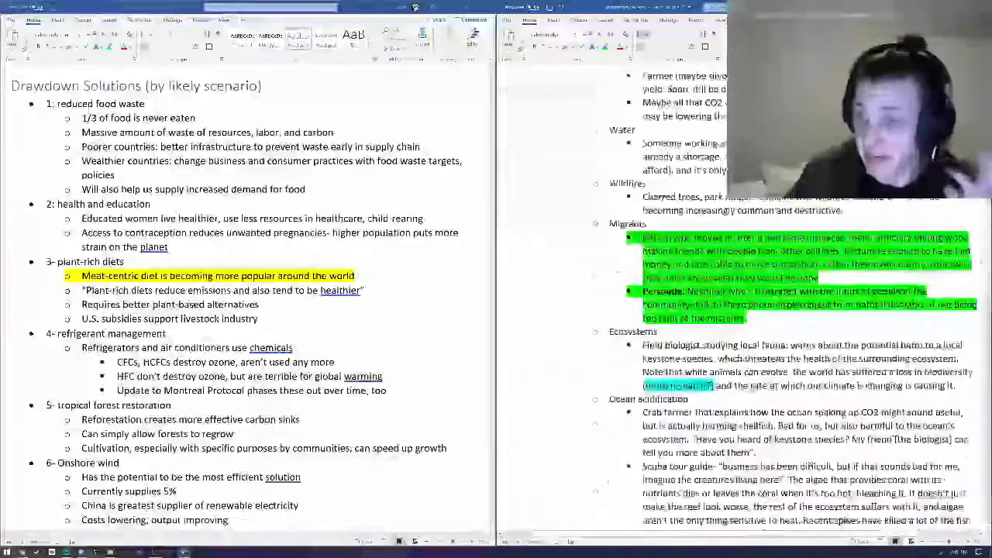
scroll(down, 3)
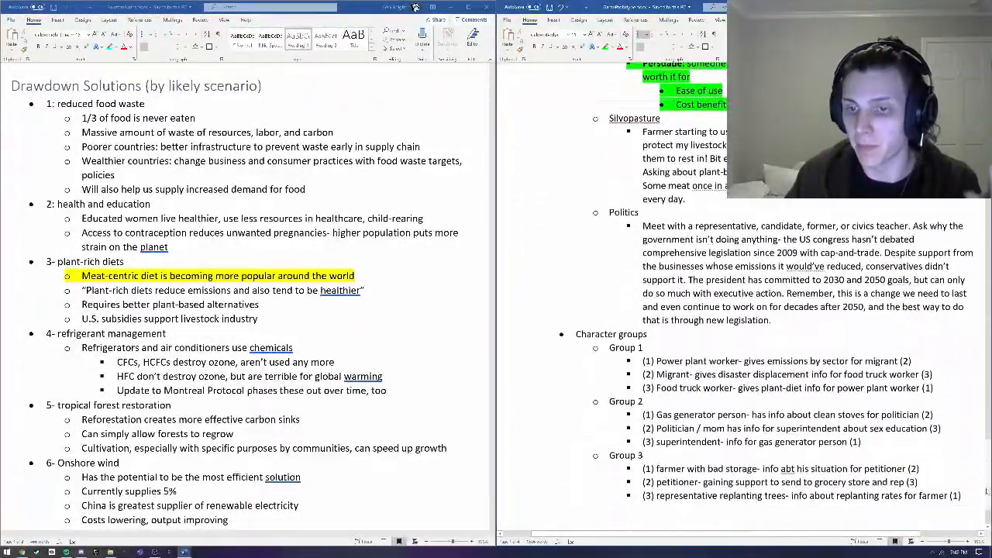
scroll(down, 3)
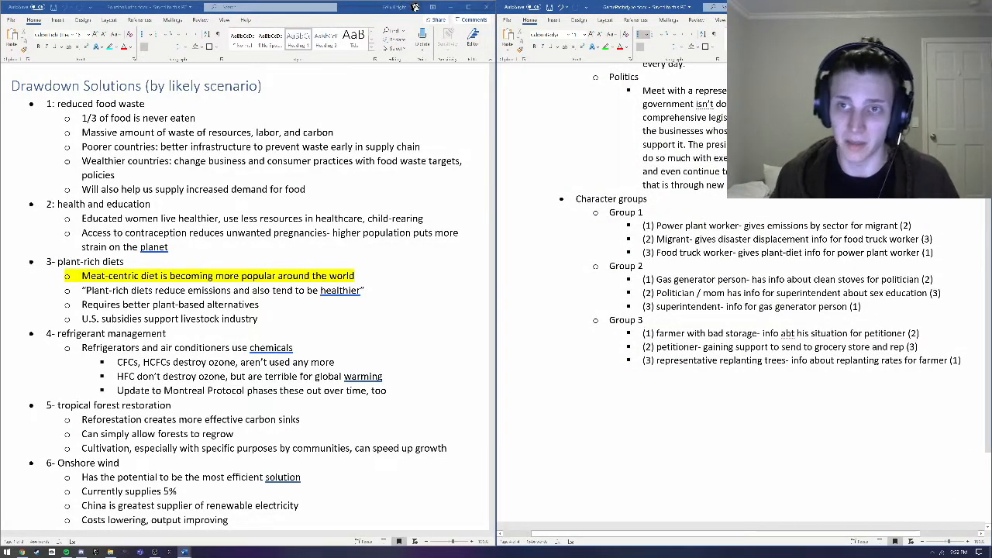
scroll(down, 3)
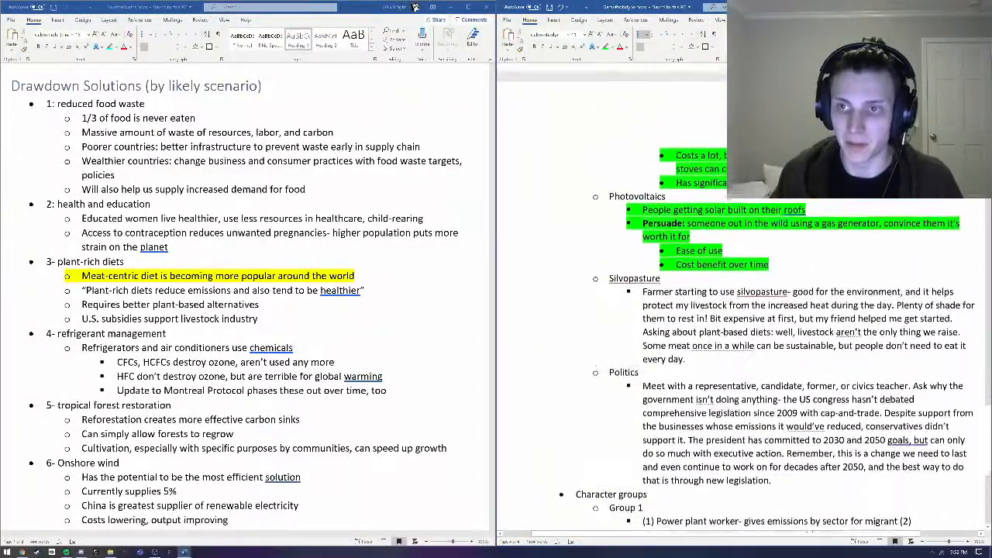
scroll(down, 3)
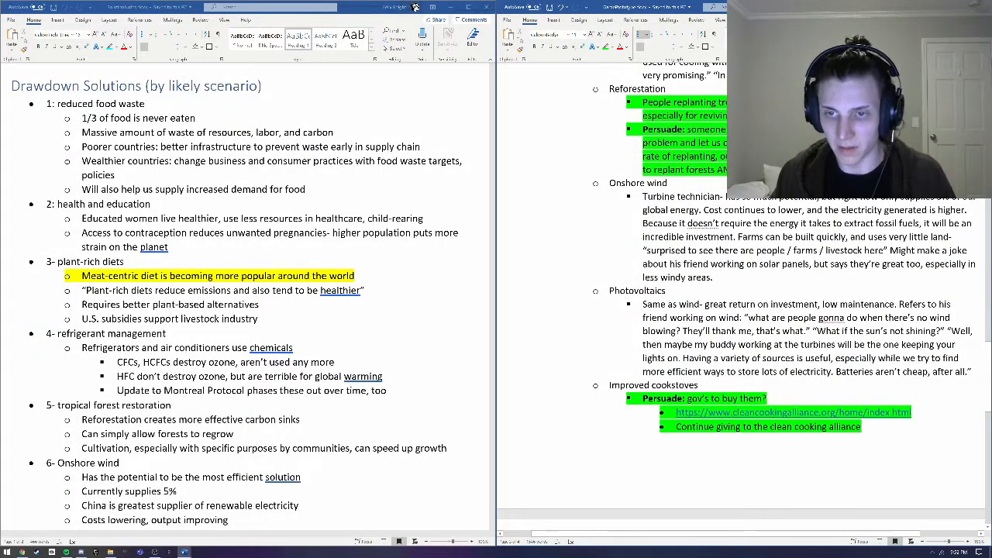
scroll(down, 3)
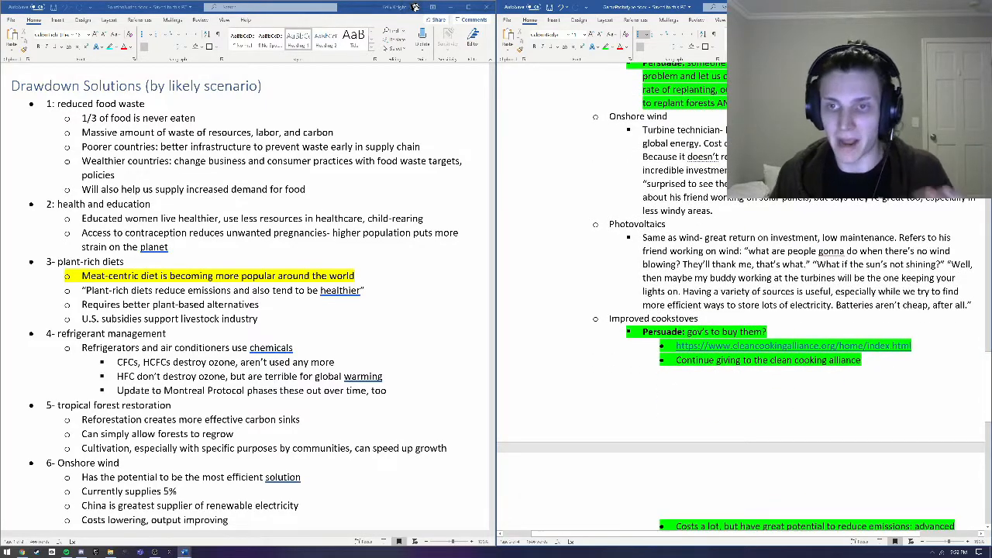
scroll(down, 3)
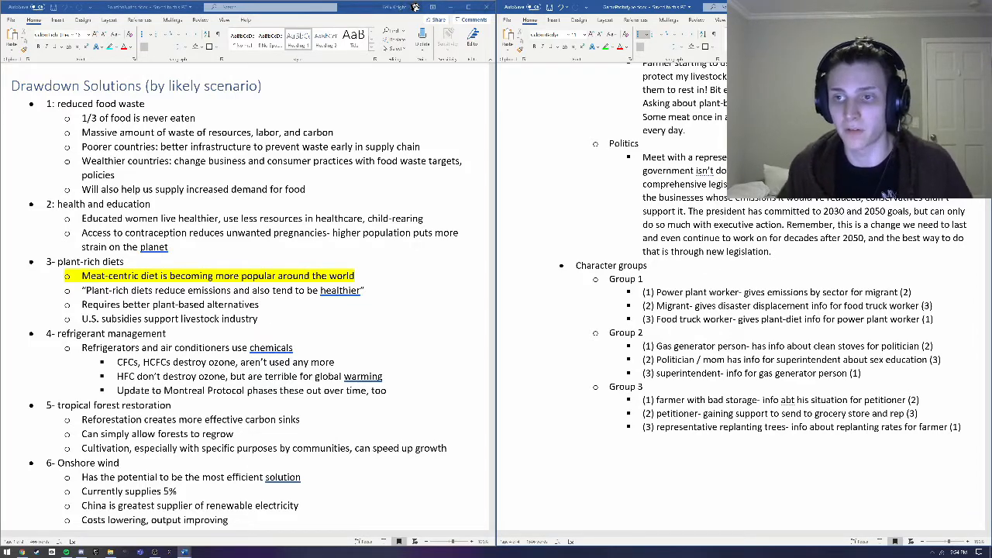
Step: Scroll the full-screen notes document through the highlighted Causes and Effects sections
scroll(down, 3)
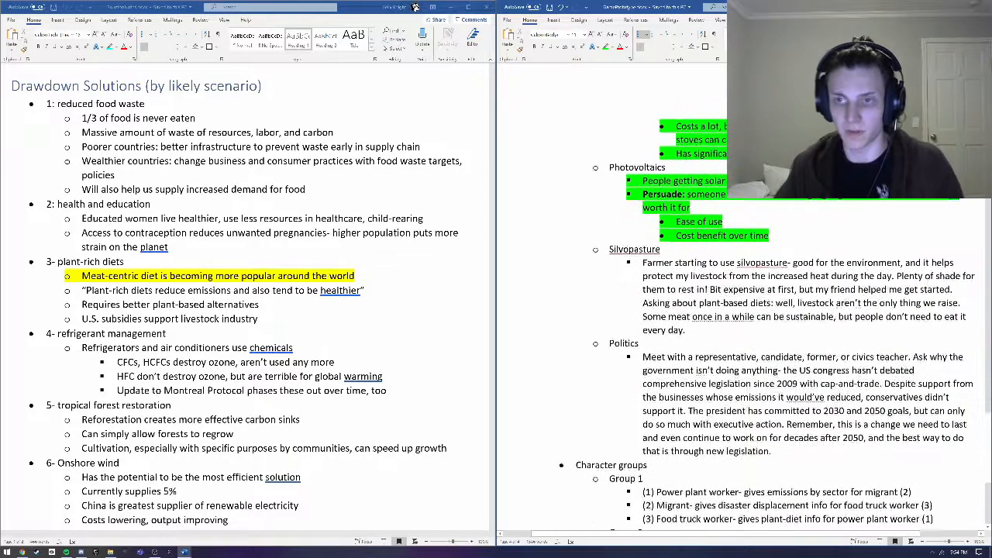
scroll(down, 3)
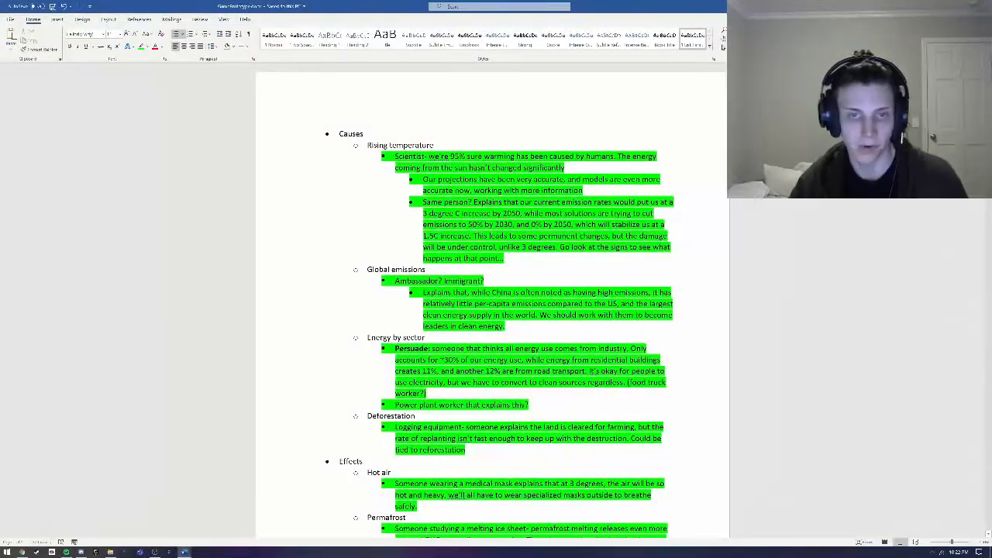
scroll(down, 3)
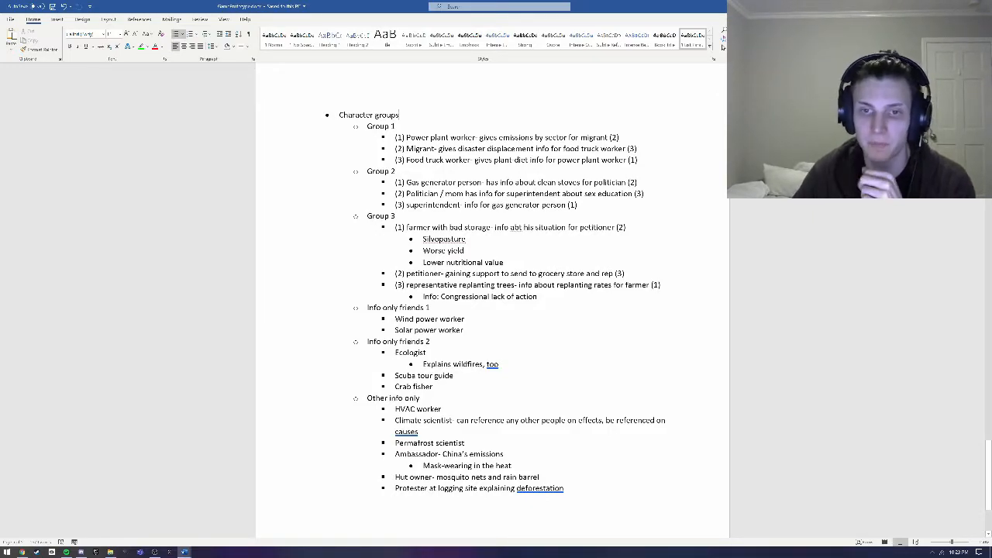
drag(368, 126, 537, 296)
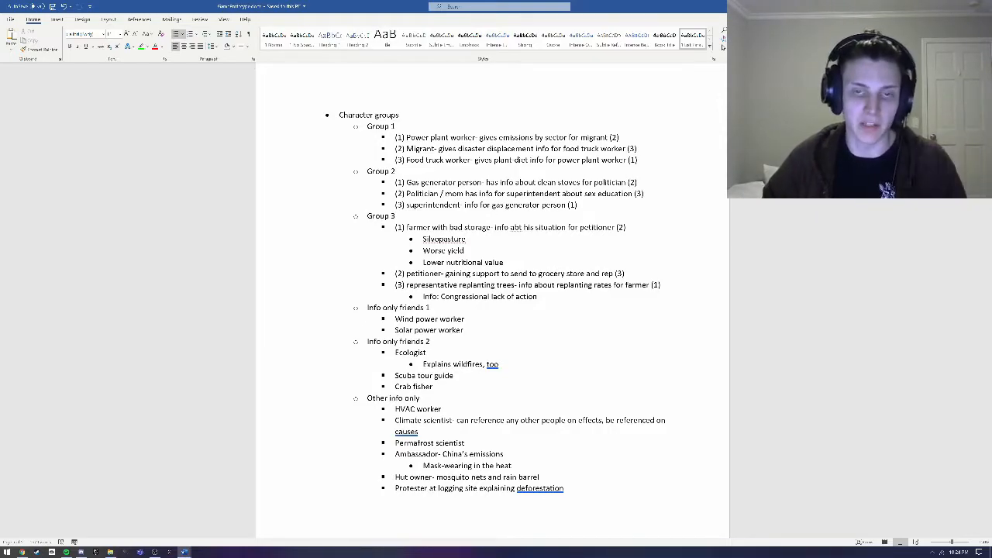
scroll(down, 3)
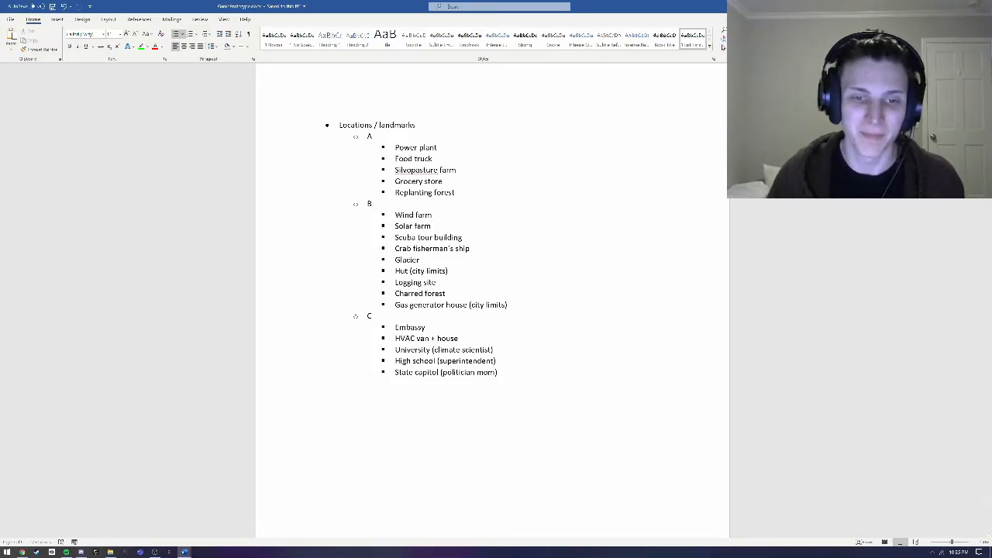
Step: Scroll Jake's dialogue script table beside the emissions-by-sector webpage
scroll(down, 3)
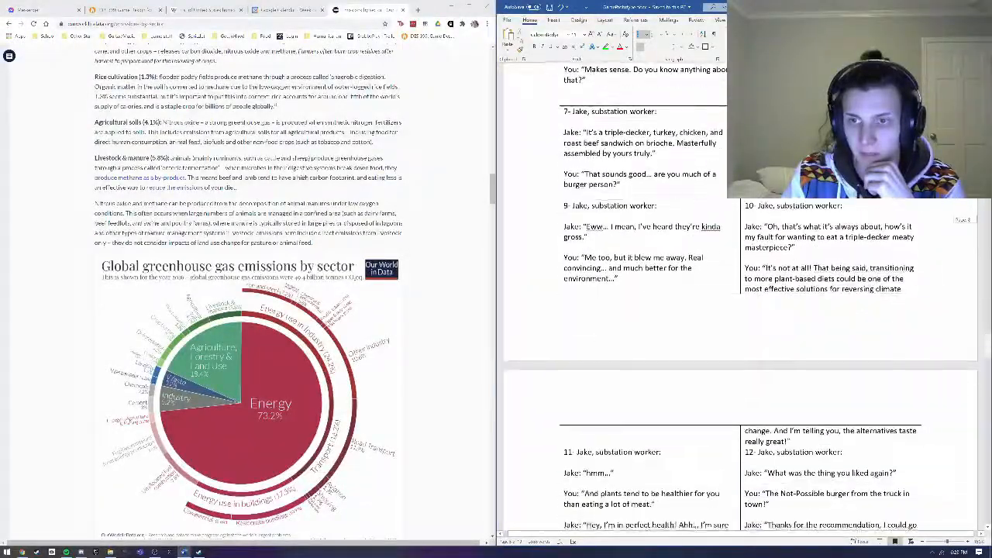
scroll(down, 3)
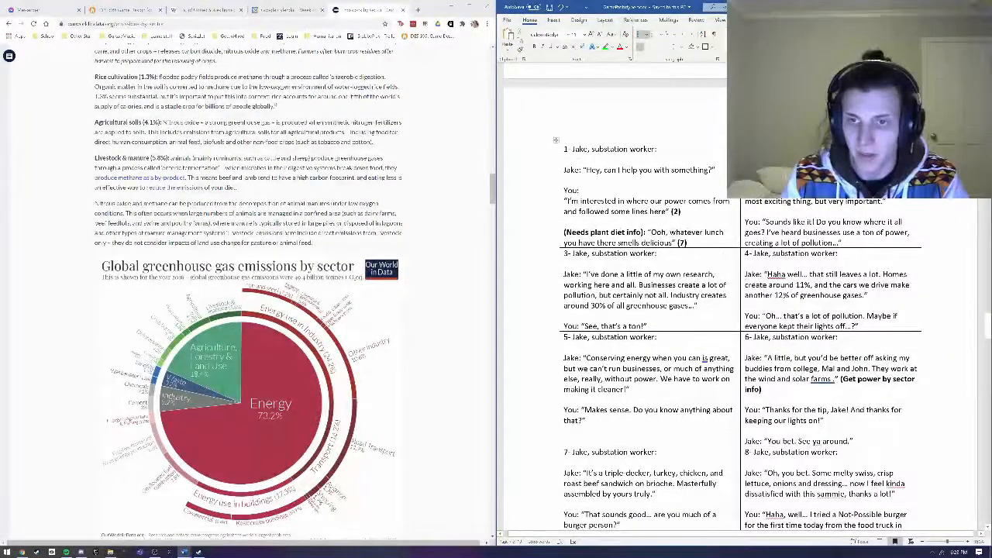
scroll(down, 3)
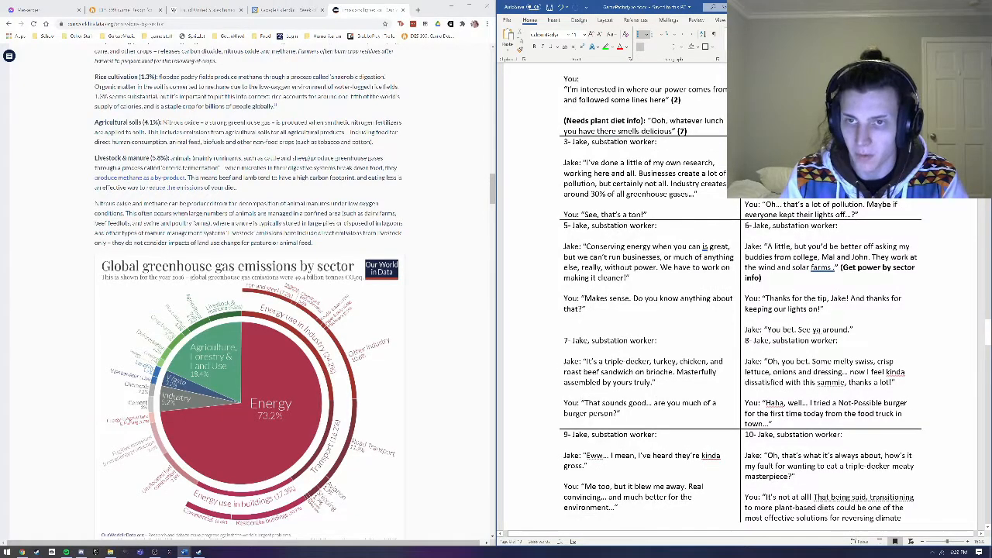
scroll(down, 3)
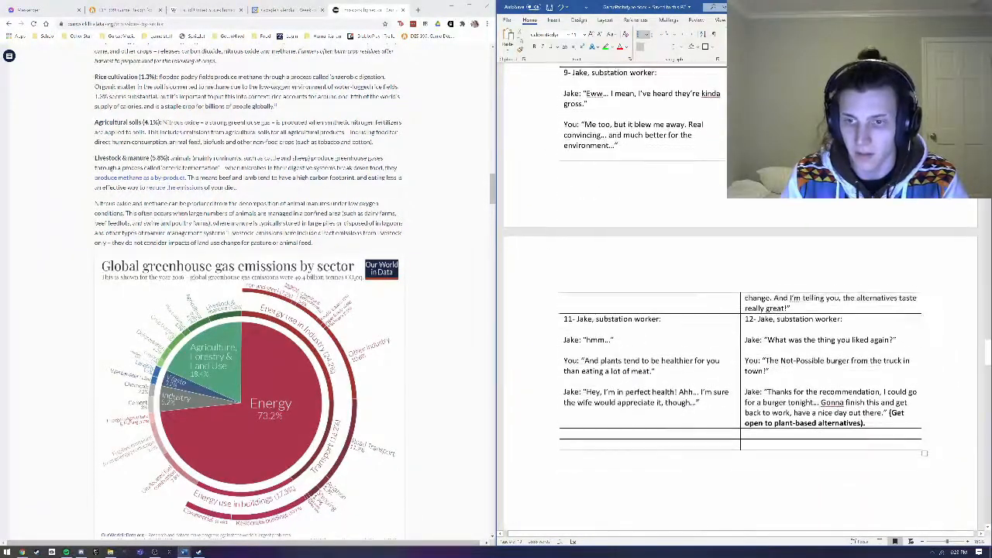
scroll(down, 3)
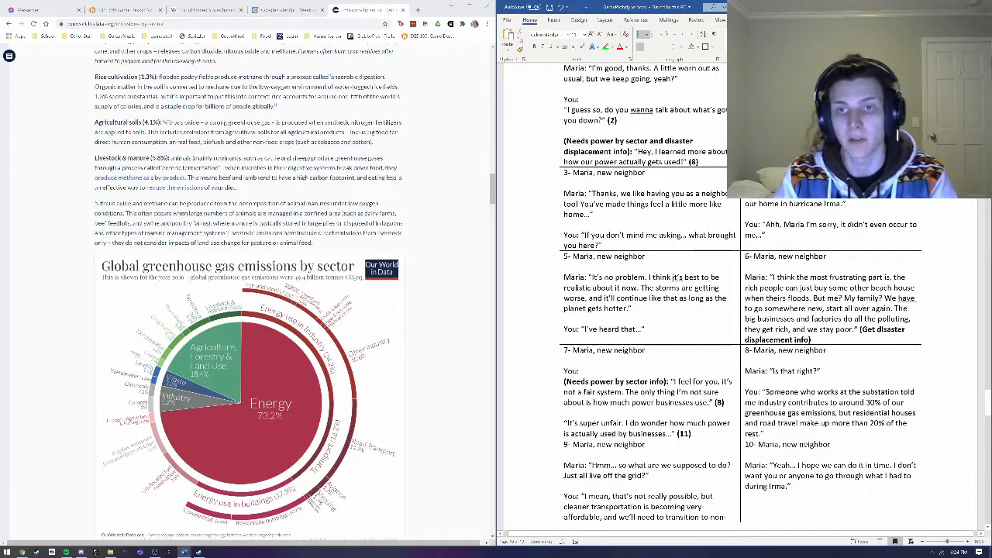
scroll(down, 3)
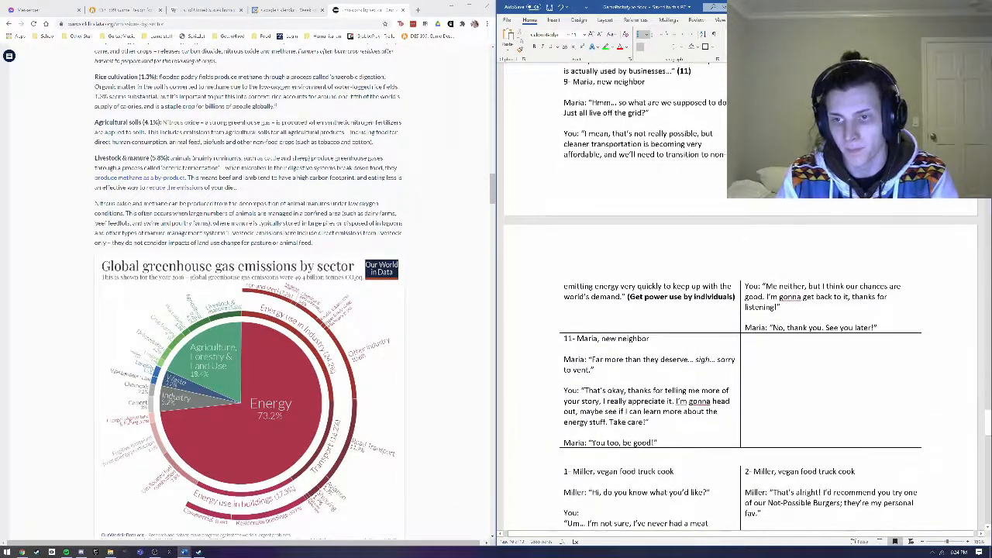
scroll(down, 3)
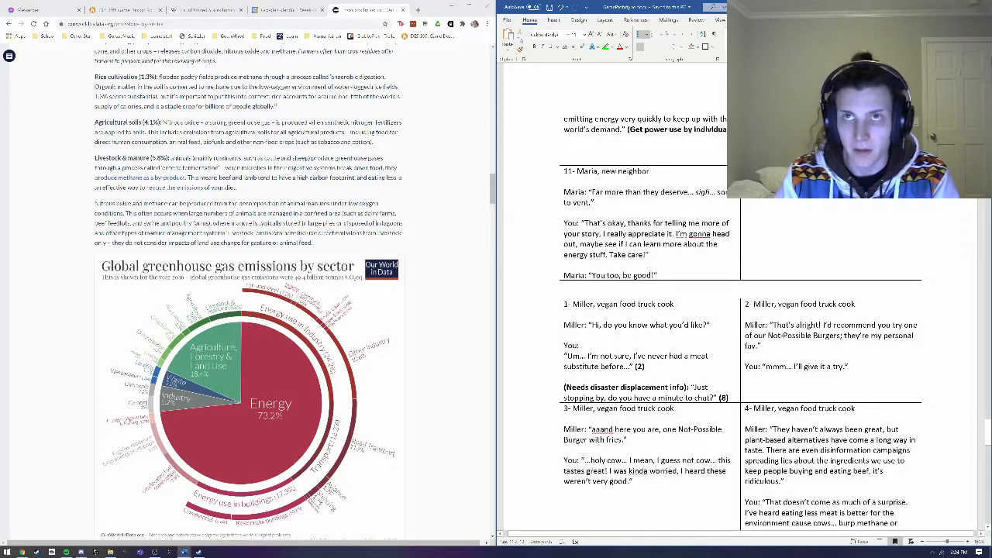
scroll(down, 3)
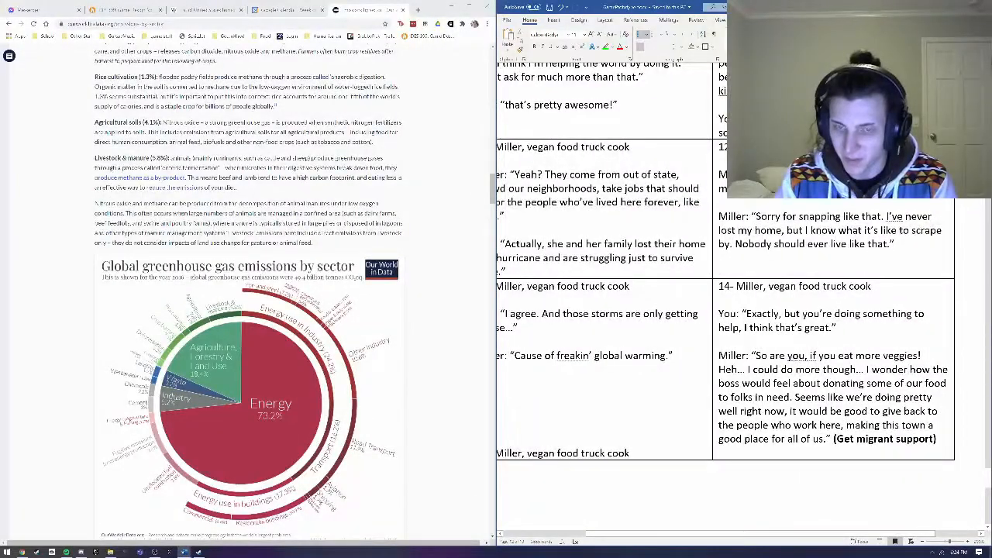
scroll(down, 3)
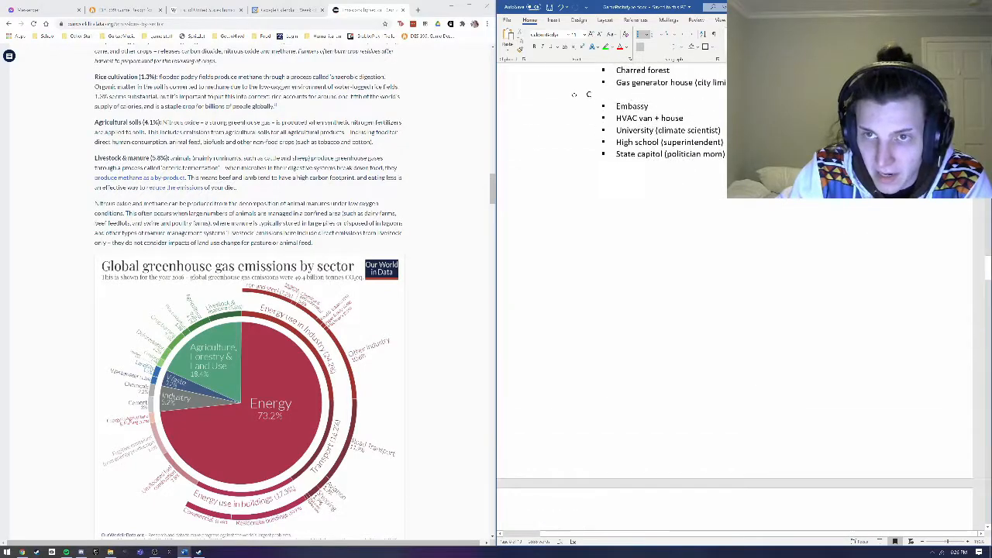
scroll(down, 3)
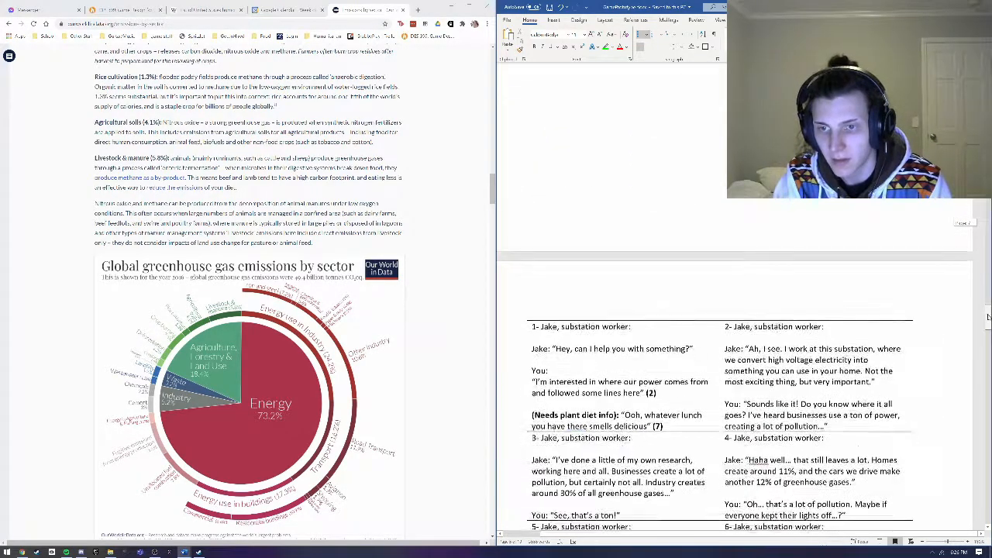
scroll(down, 3)
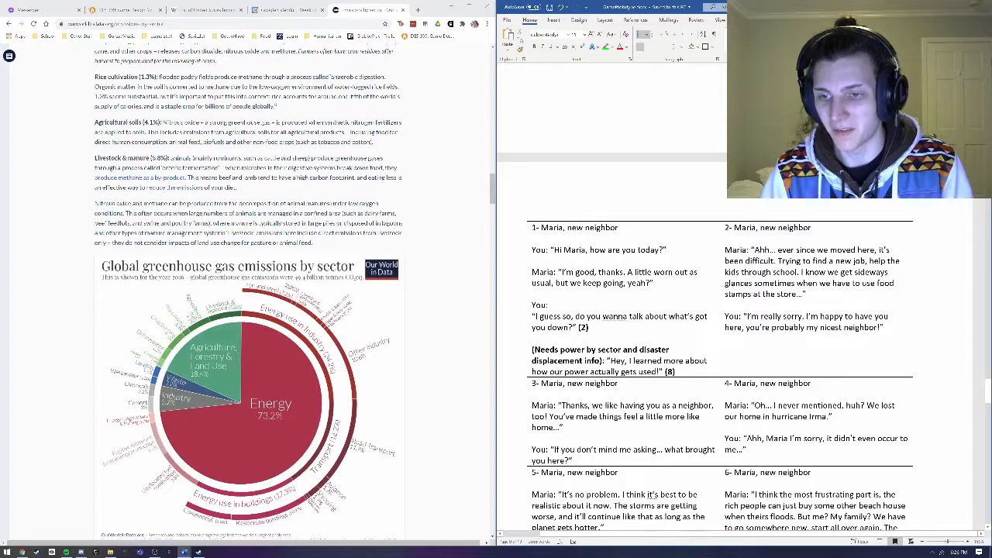
scroll(down, 3)
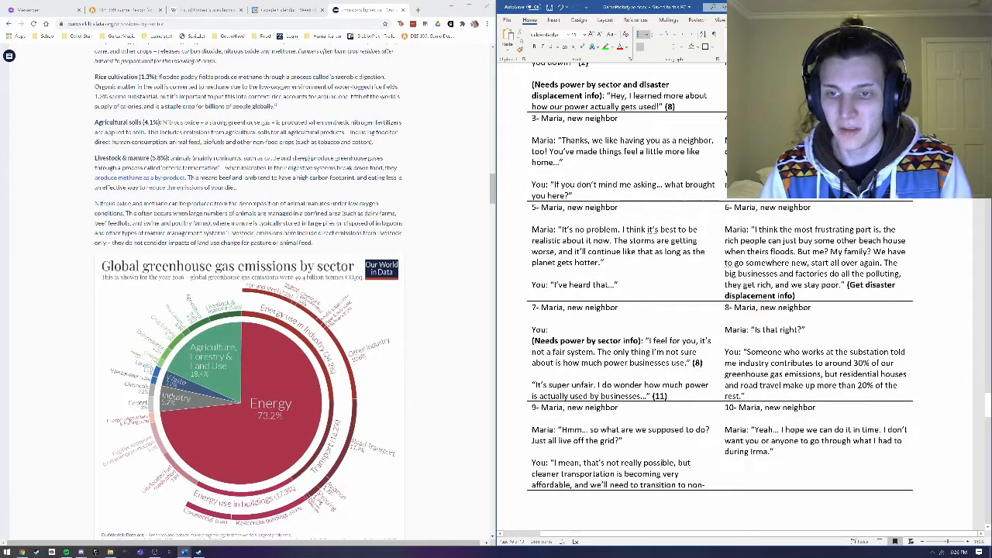
scroll(down, 3)
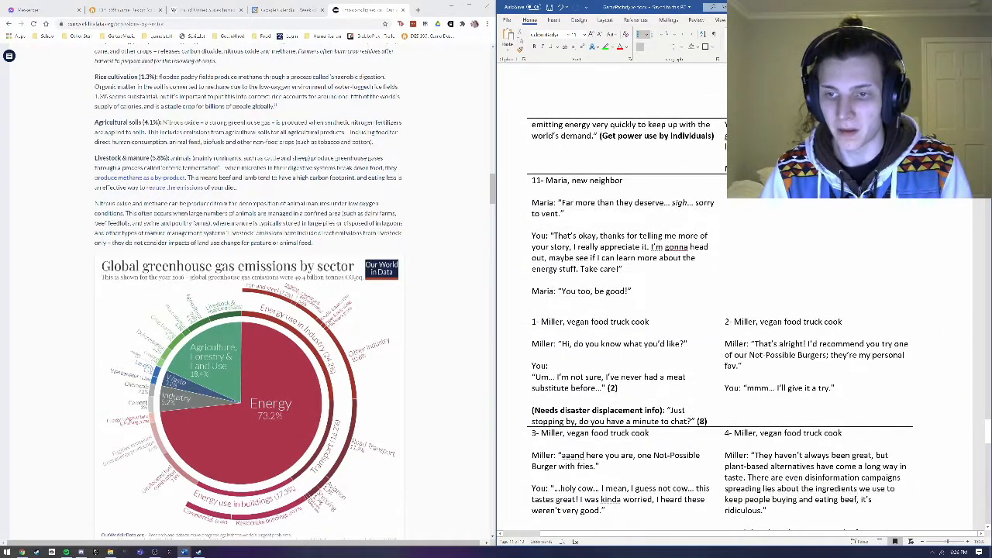
scroll(down, 3)
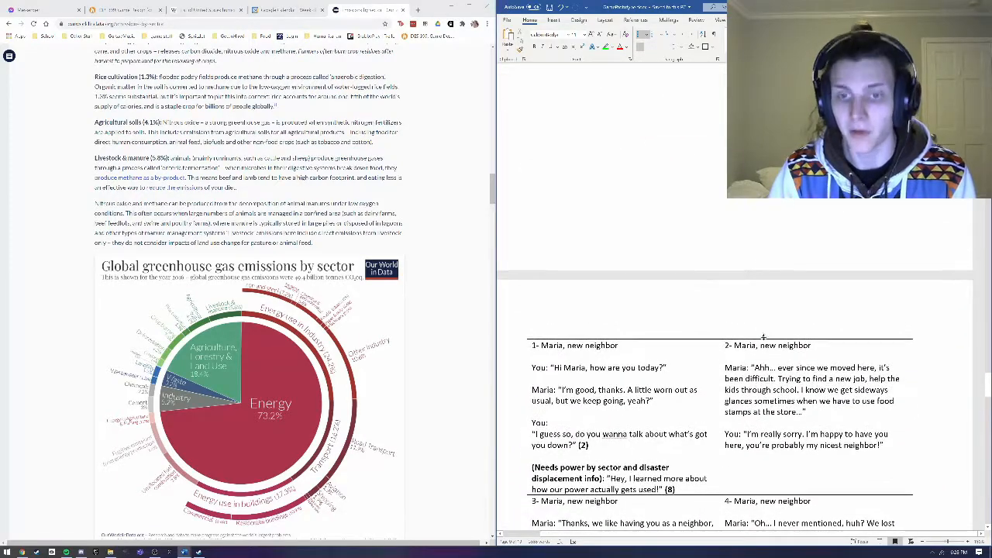
scroll(down, 3)
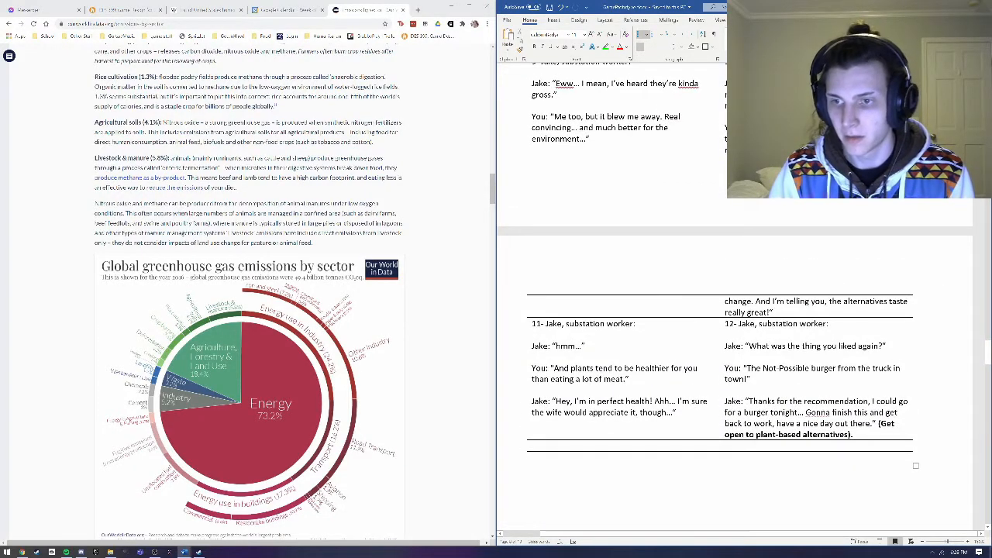
scroll(down, 3)
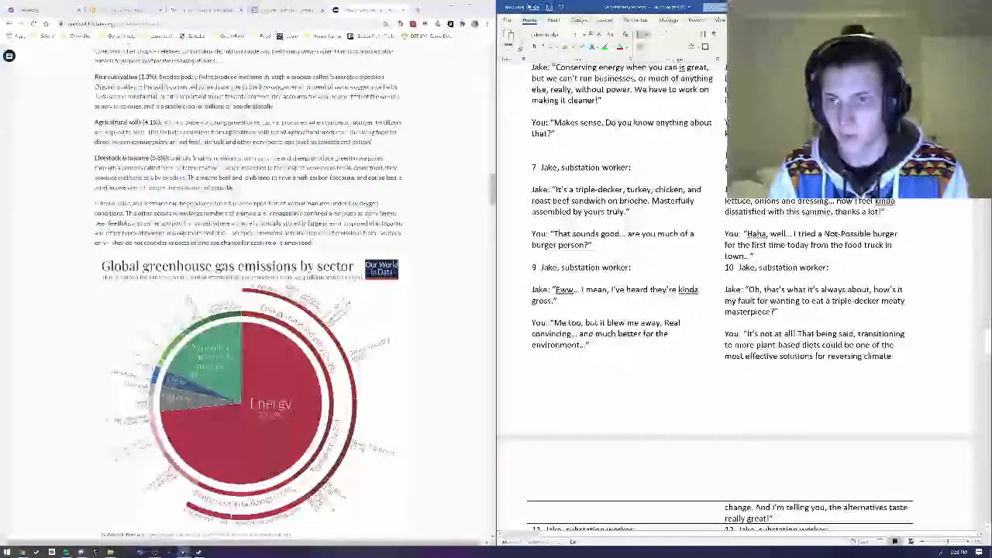